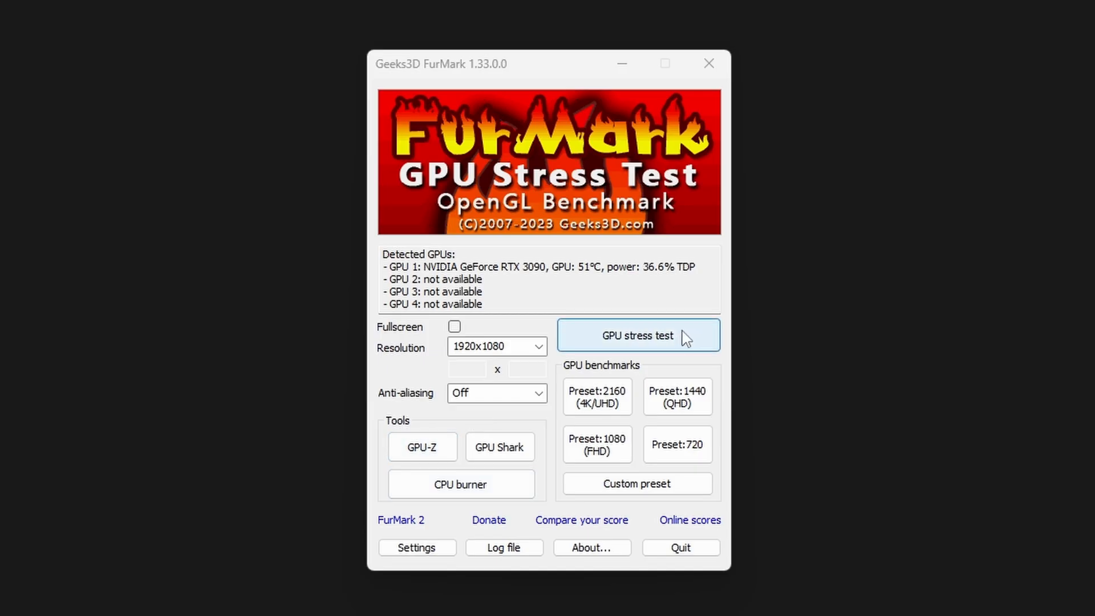
Switch from the FurMark window to CPU-Z showing the i7-12700K details
click(636, 335)
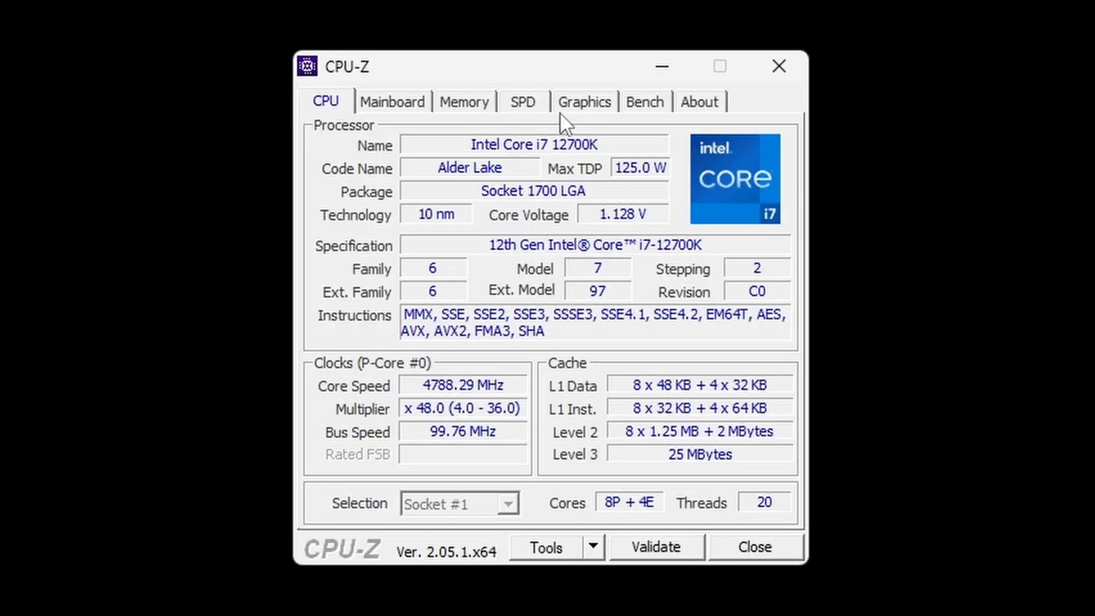
click(643, 102)
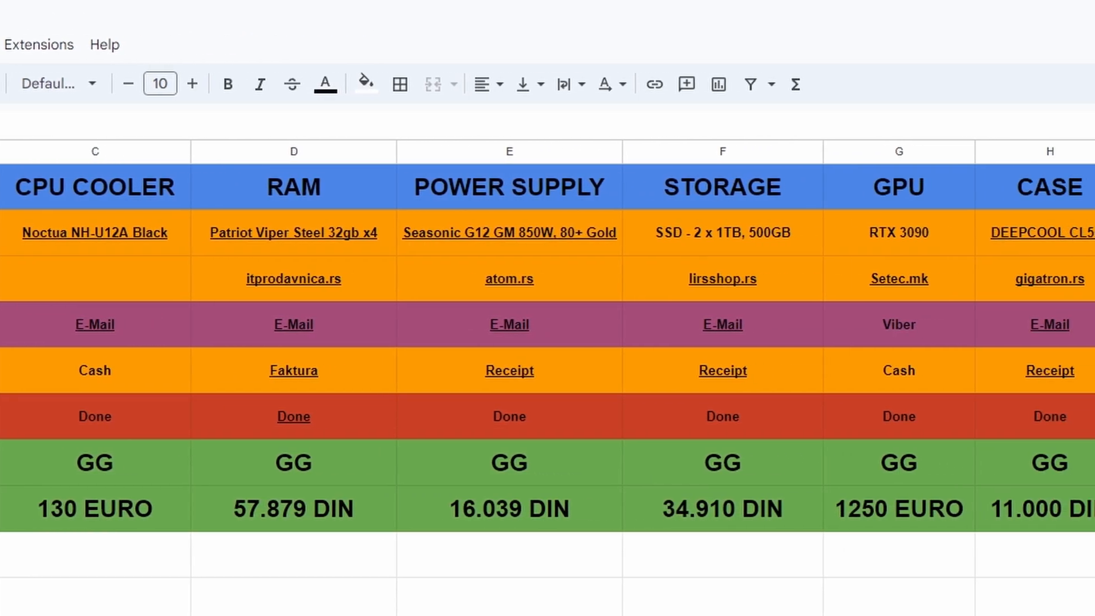
scroll(right, 3)
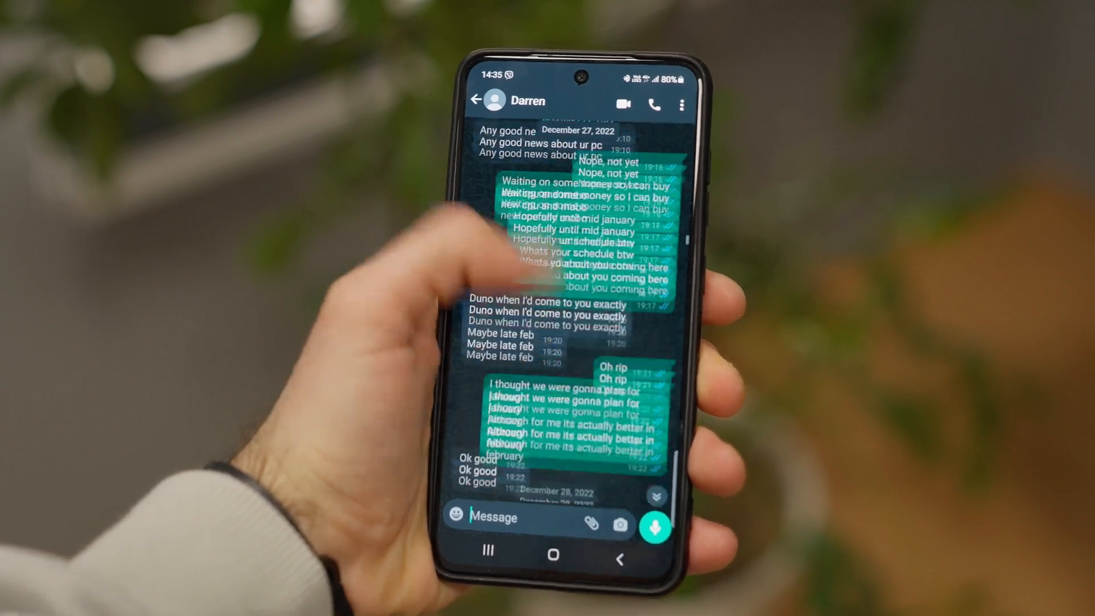
Scroll the WhatsApp chat from December 2022 messages to the March 2023 case photos
scroll(down, 3)
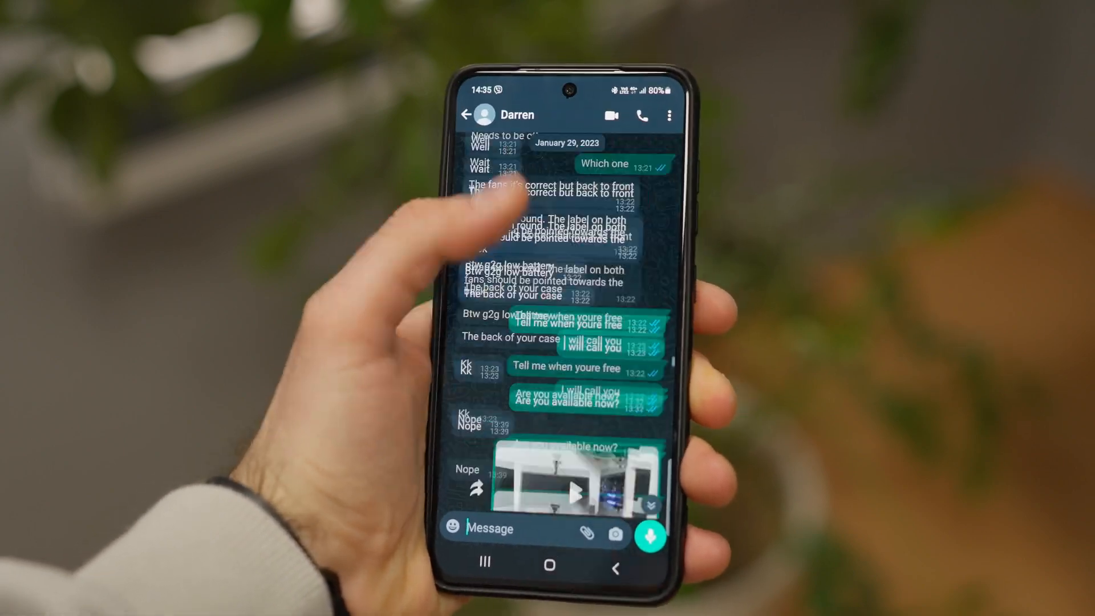
scroll(down, 3)
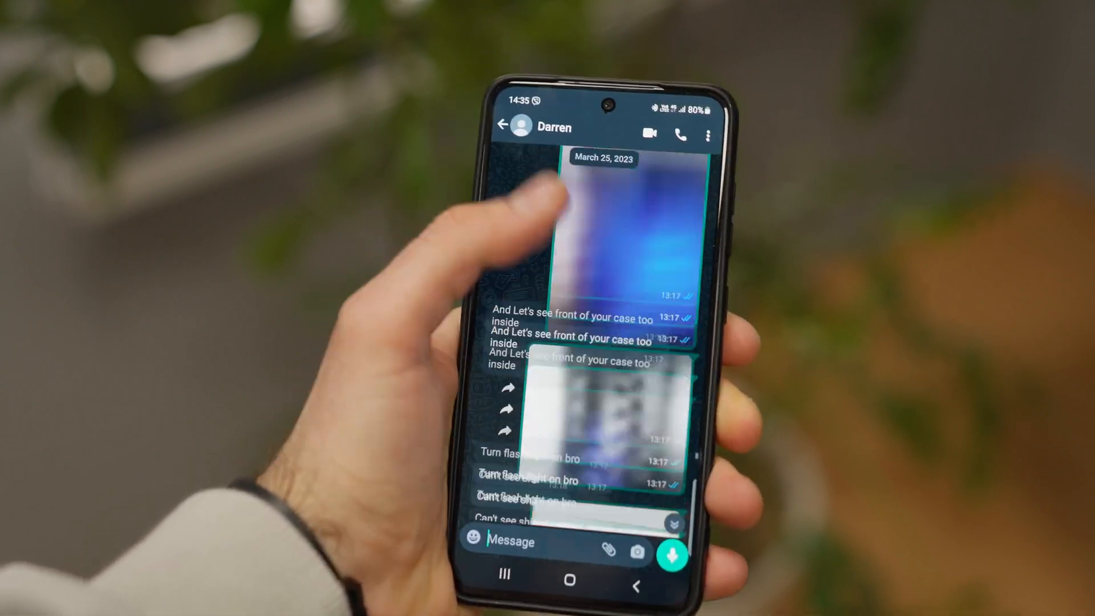